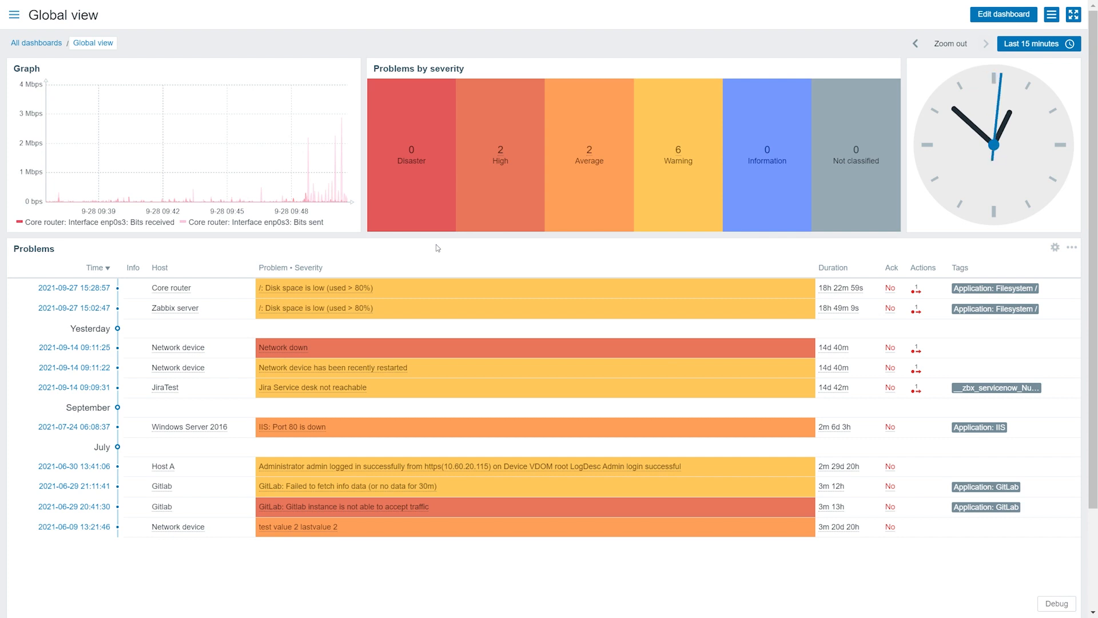
mouse_move(801, 135)
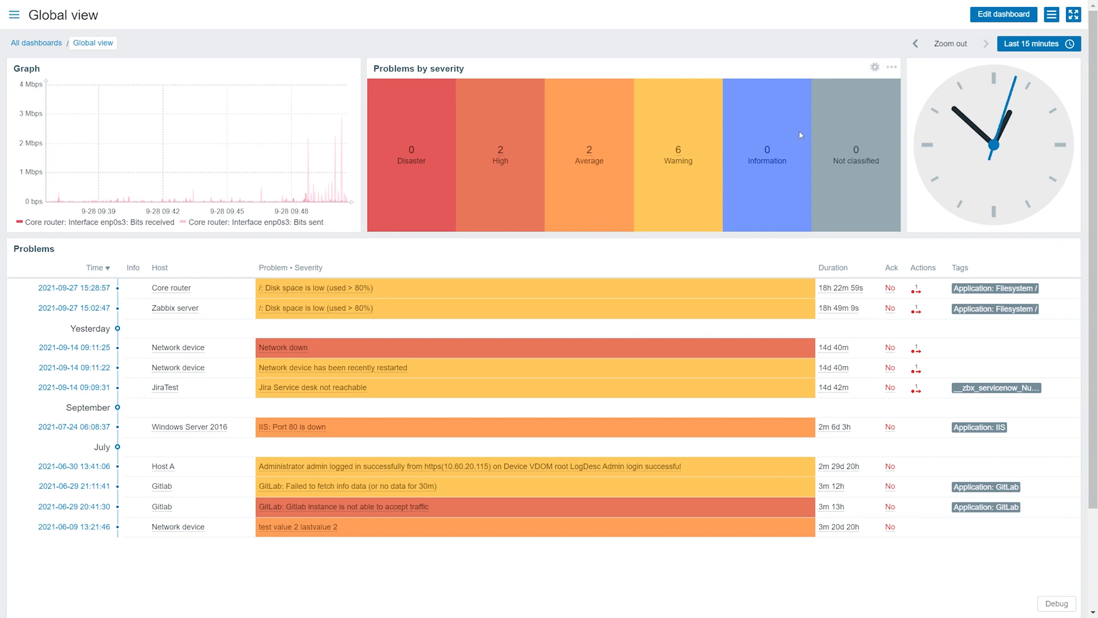
- Open the Global view dashboard's actions menu
left_click(1051, 13)
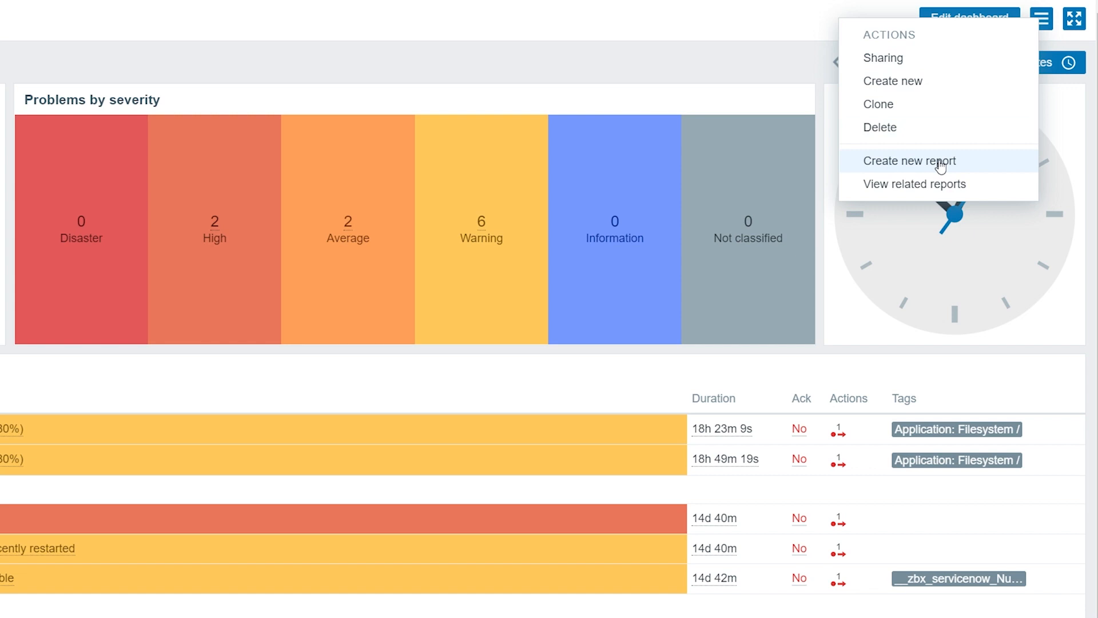
- Start a new scheduled report named 'Demo report' for Global view
left_click(911, 160)
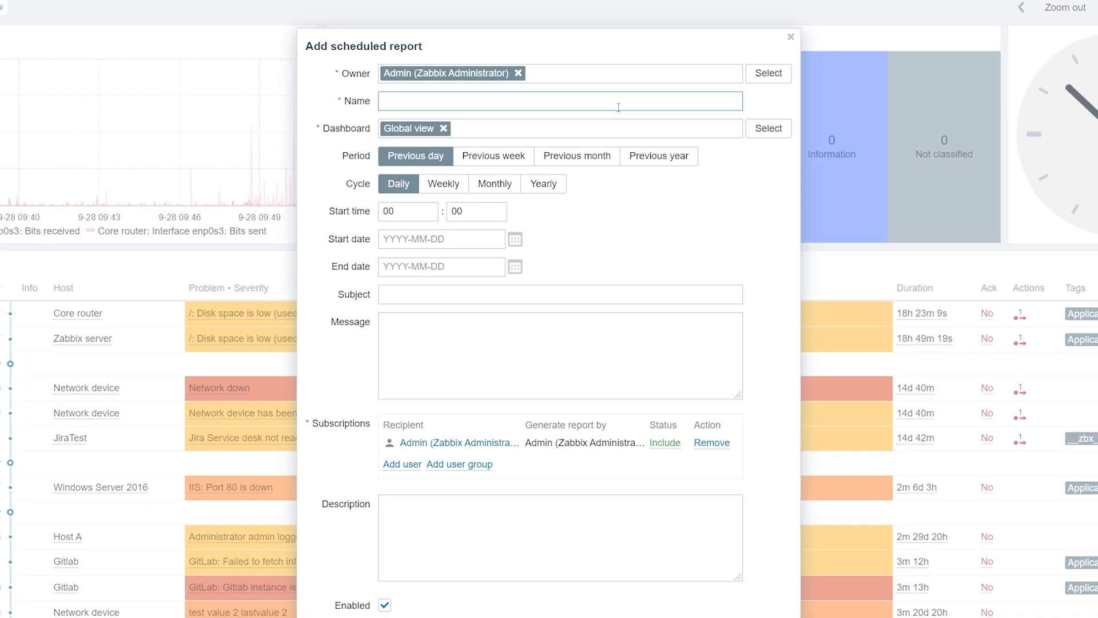
type("Demo report")
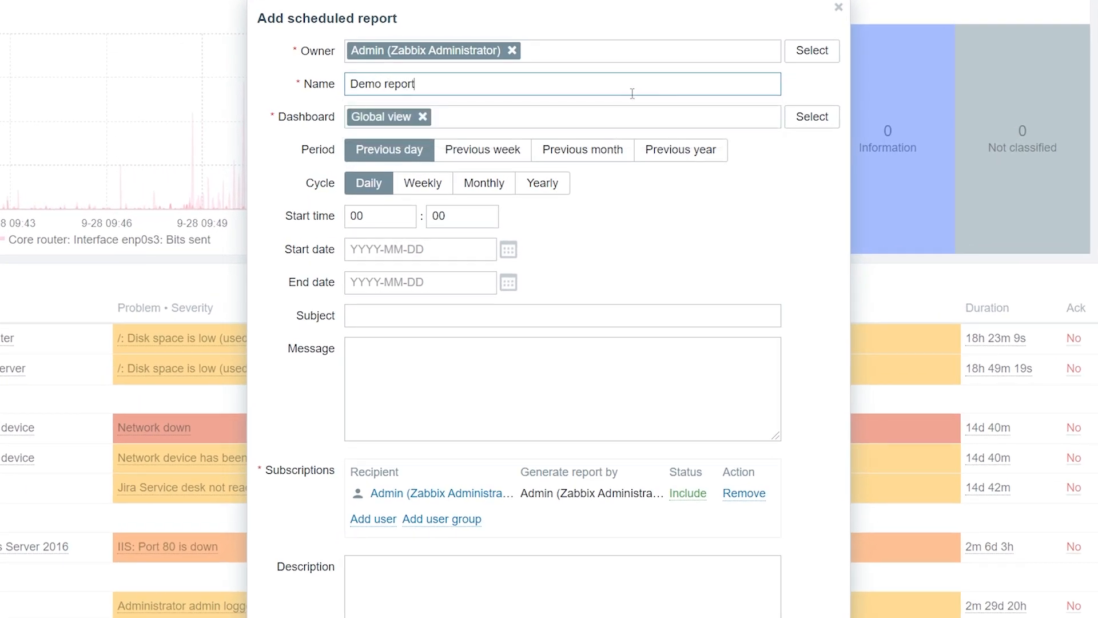
left_click(812, 116)
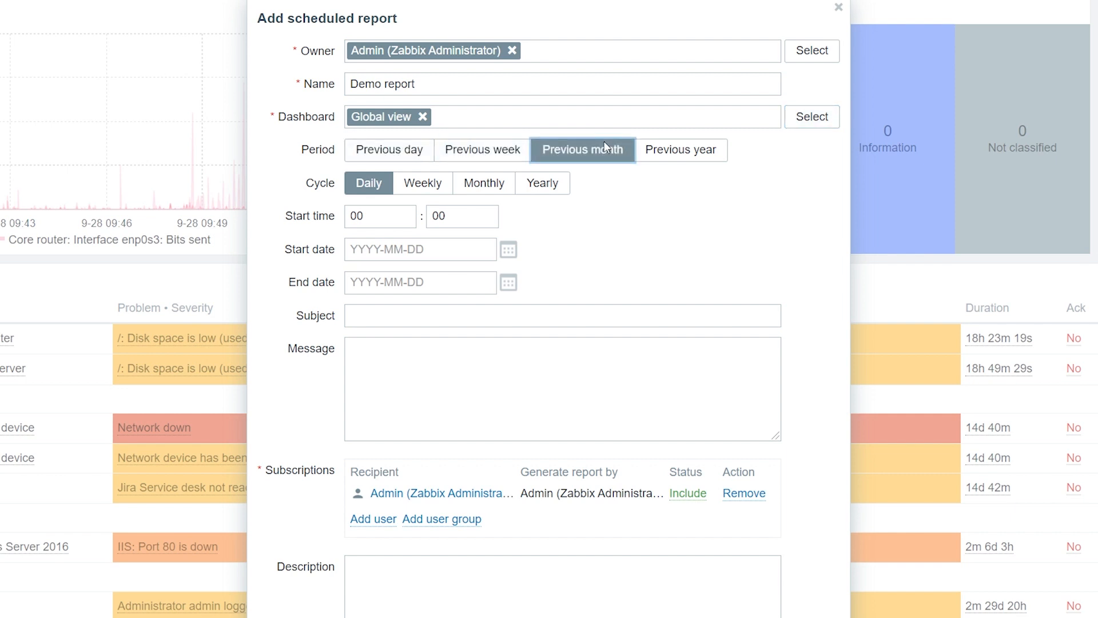
left_click(388, 150)
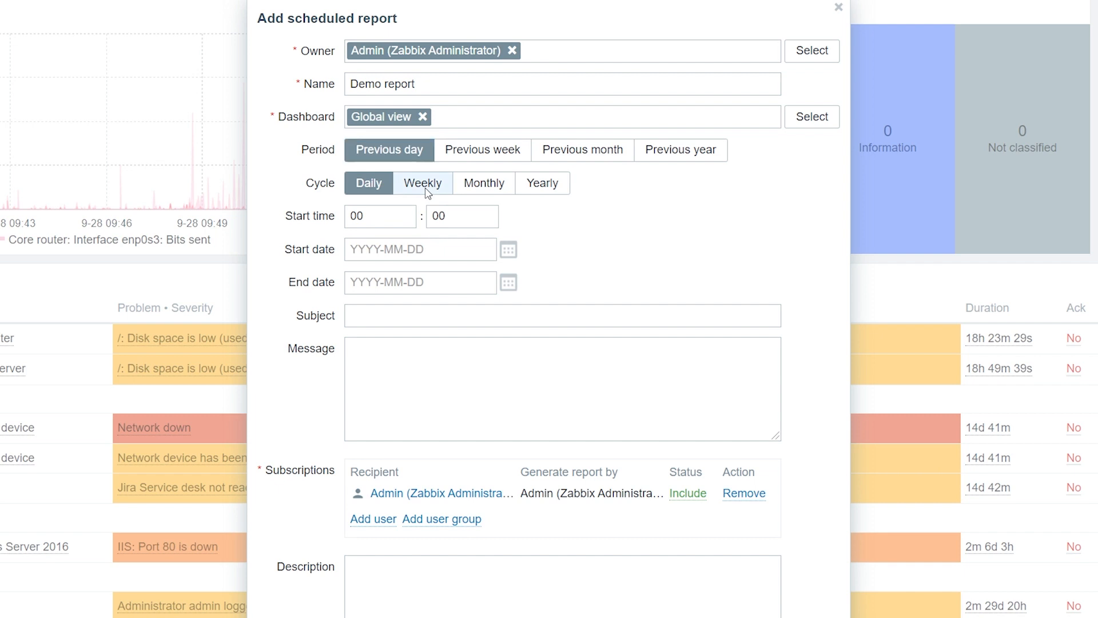
left_click(483, 183)
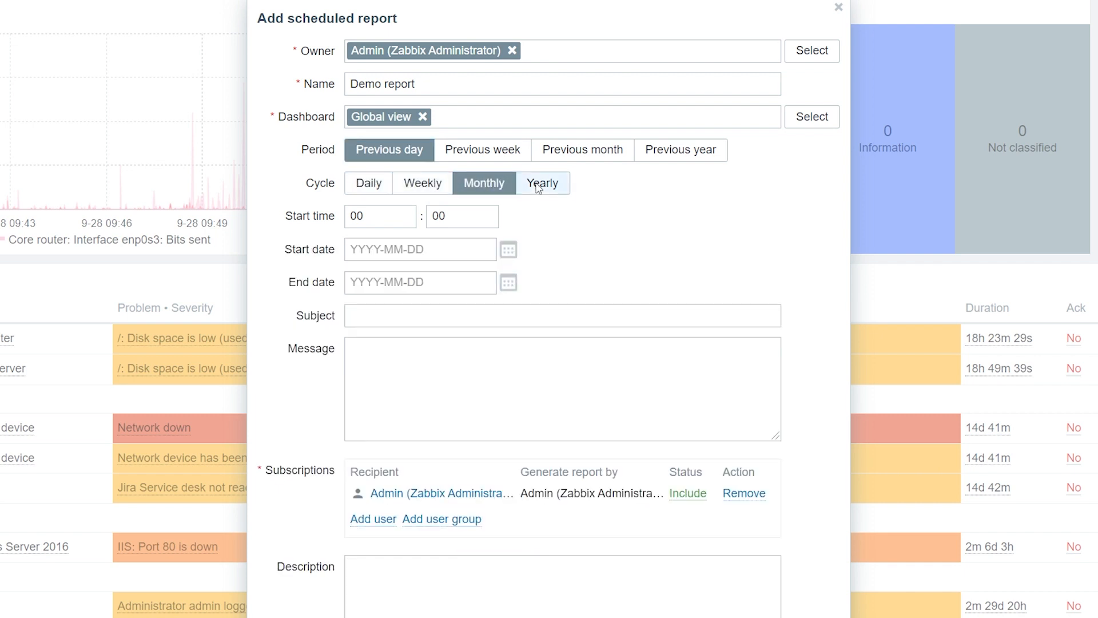
left_click(368, 183)
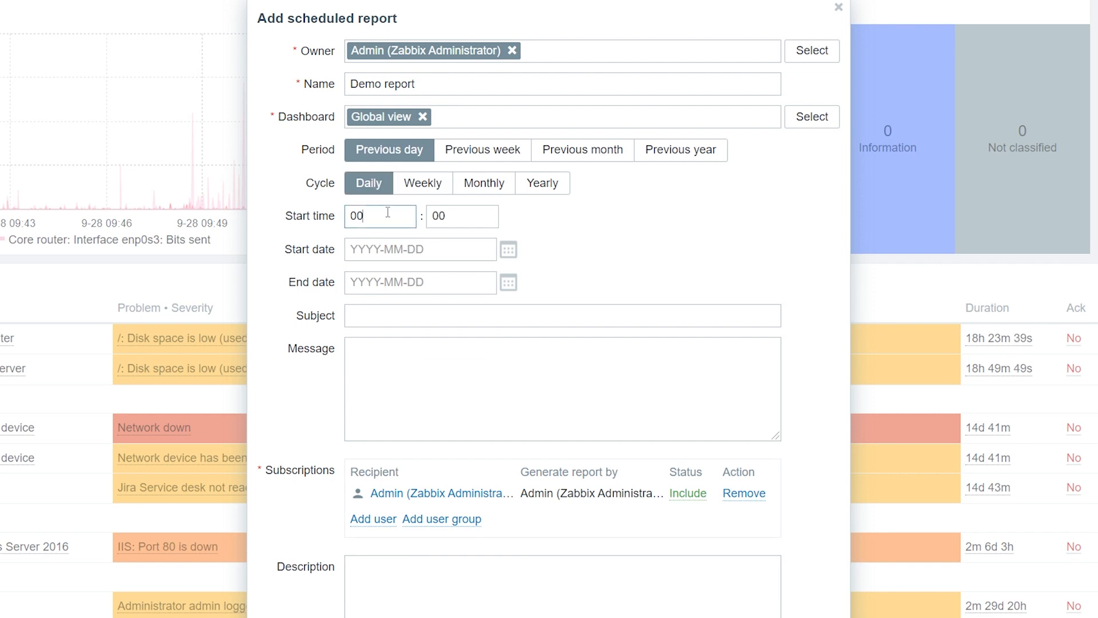
- Set start time 09:00, dates 2021-09-28 to 2021-10-28, and subject 'Demo report'
type("09-28")
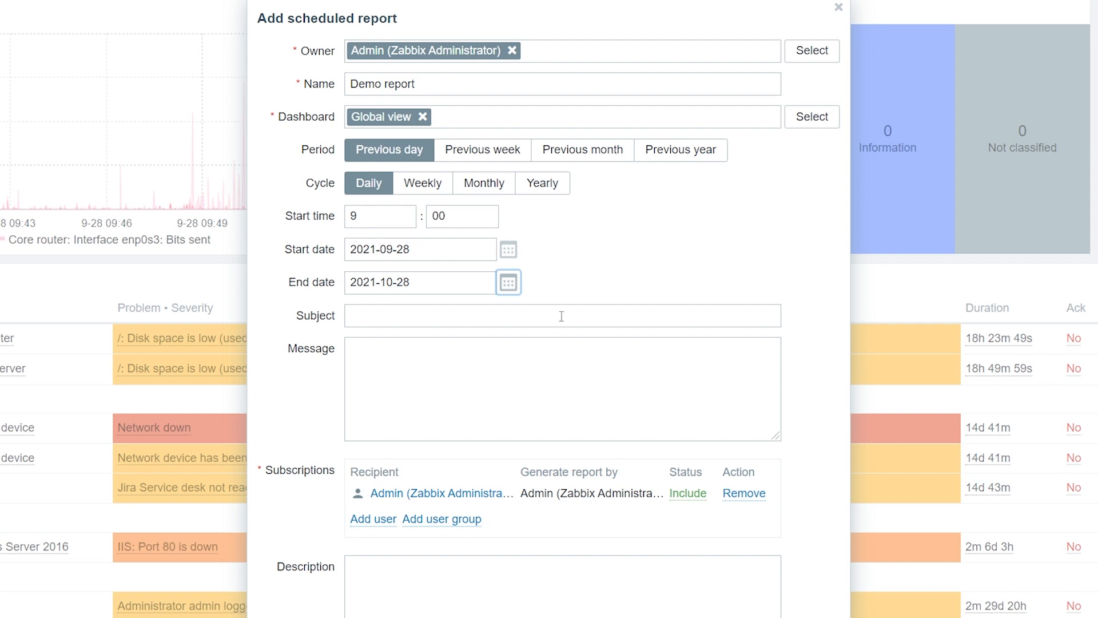
type("Demo re")
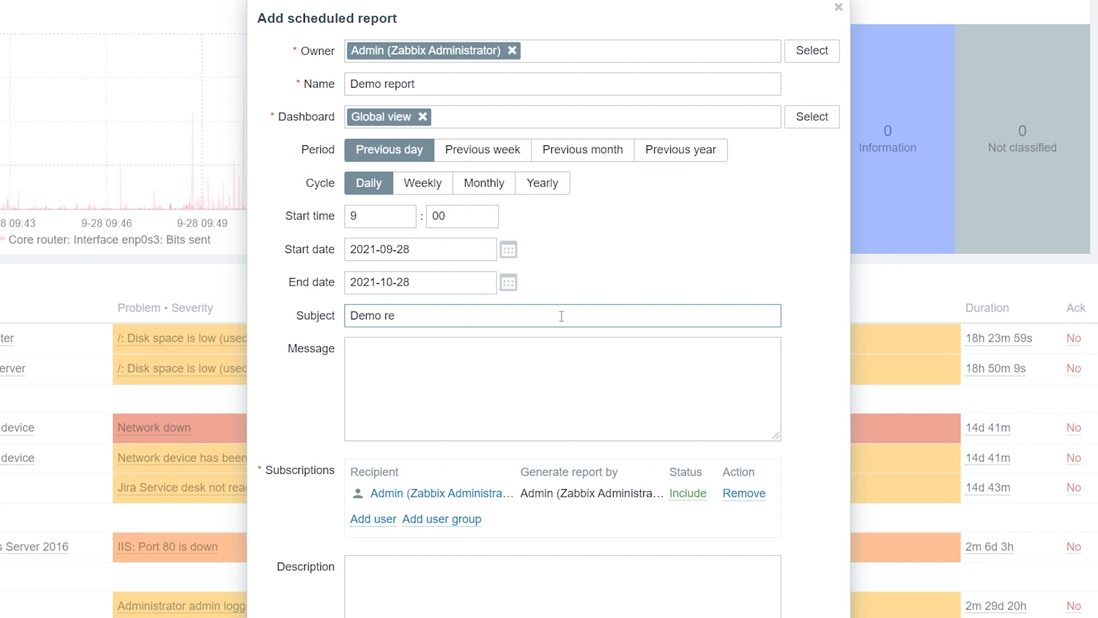
type("port")
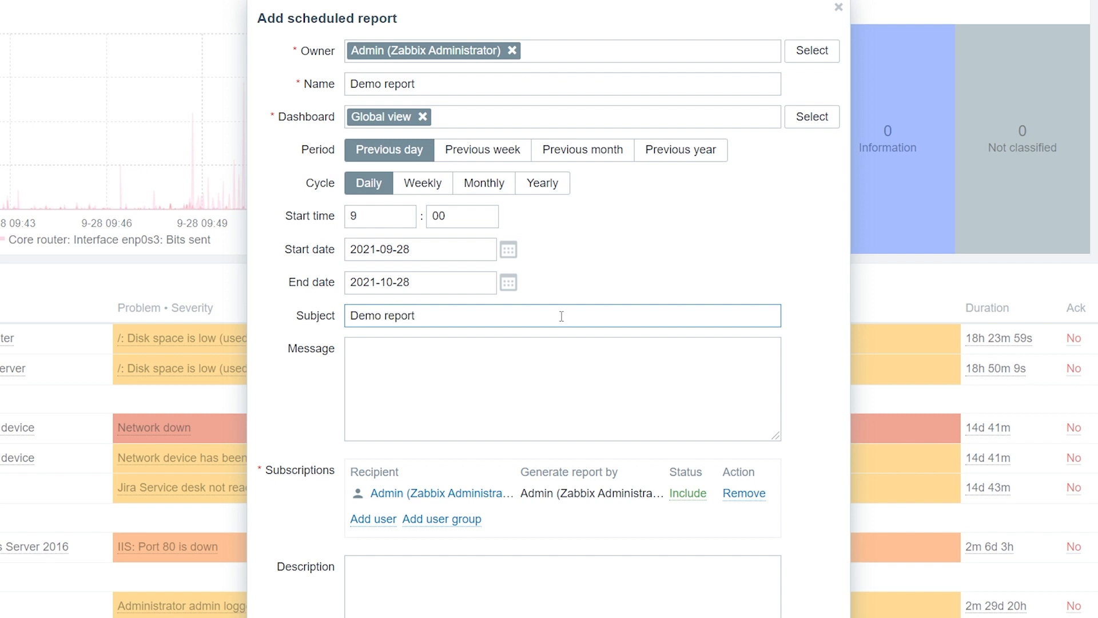
left_click(372, 519)
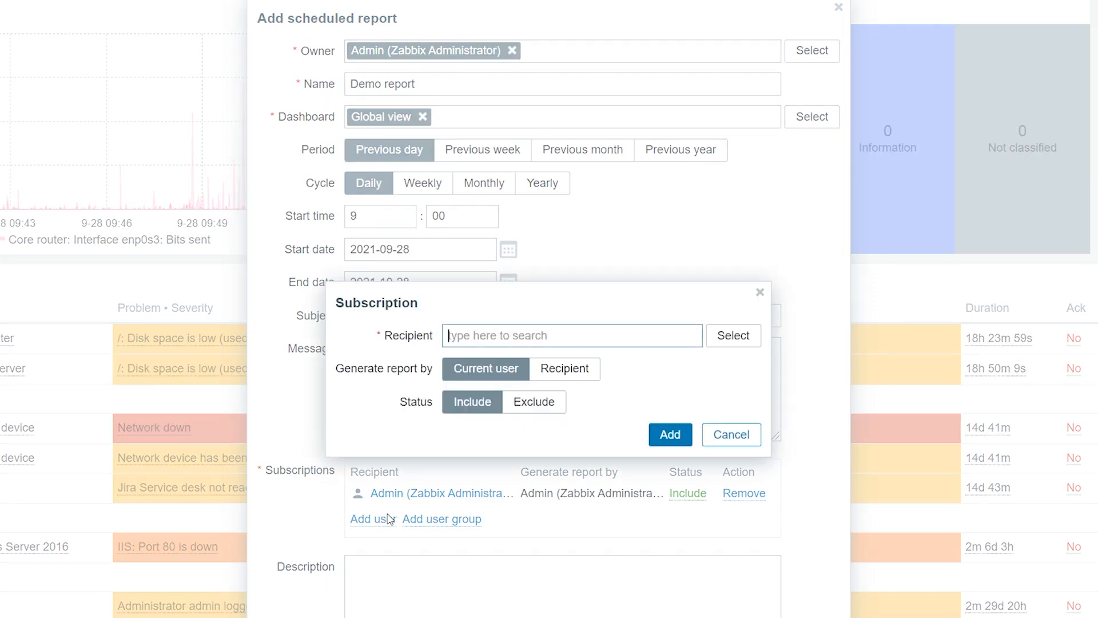
- Pick John from the Users list as a subscriber
left_click(734, 335)
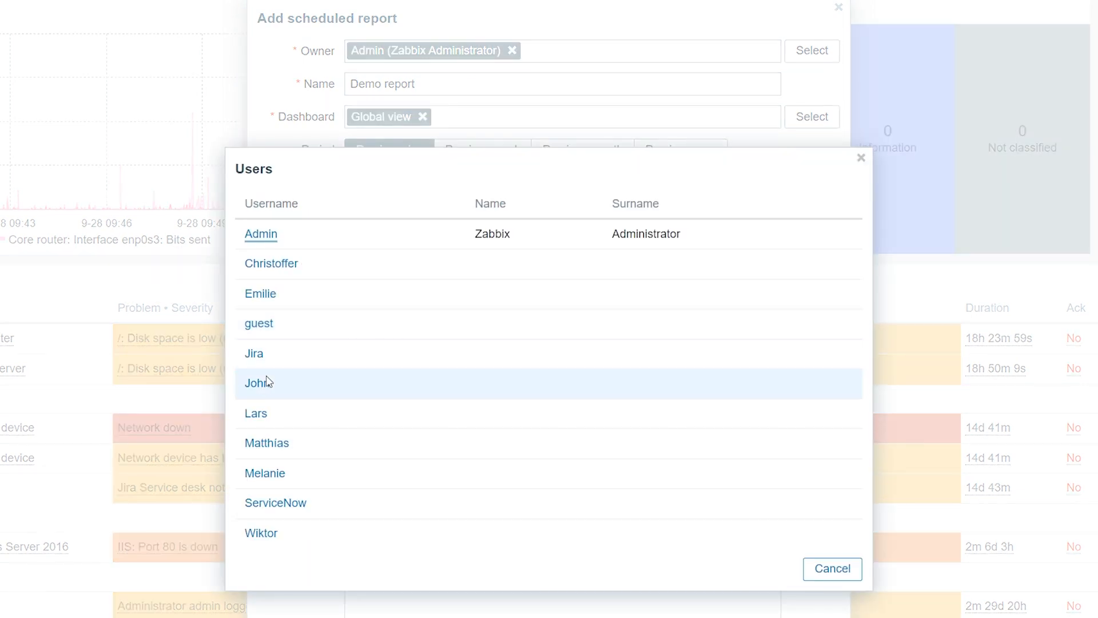
left_click(258, 383)
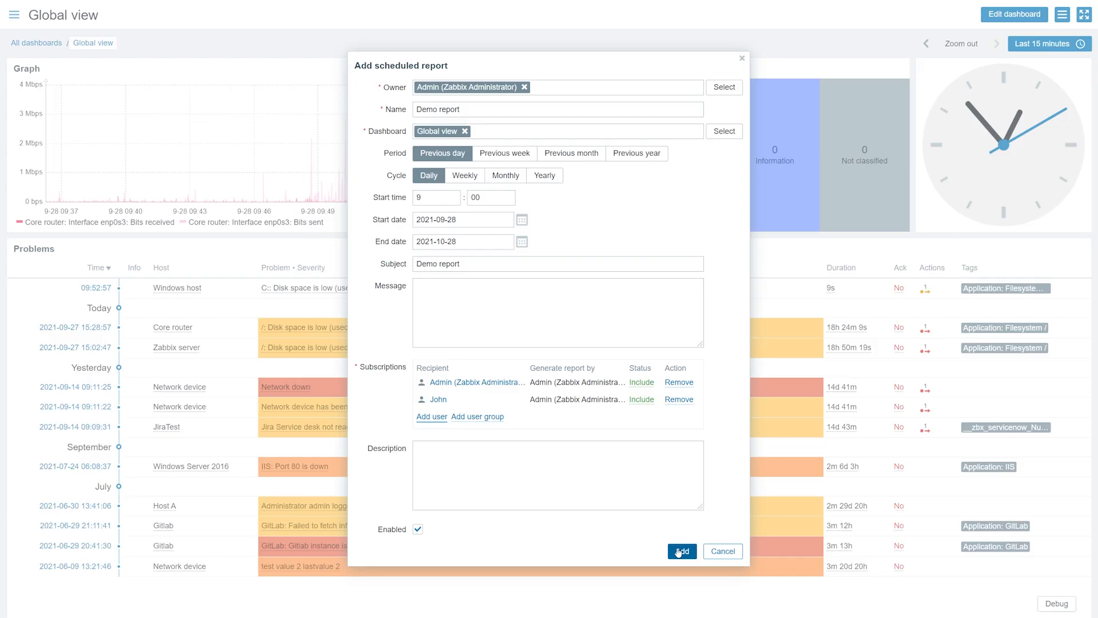
- Save Demo report and view it in the Scheduled reports list
left_click(680, 551)
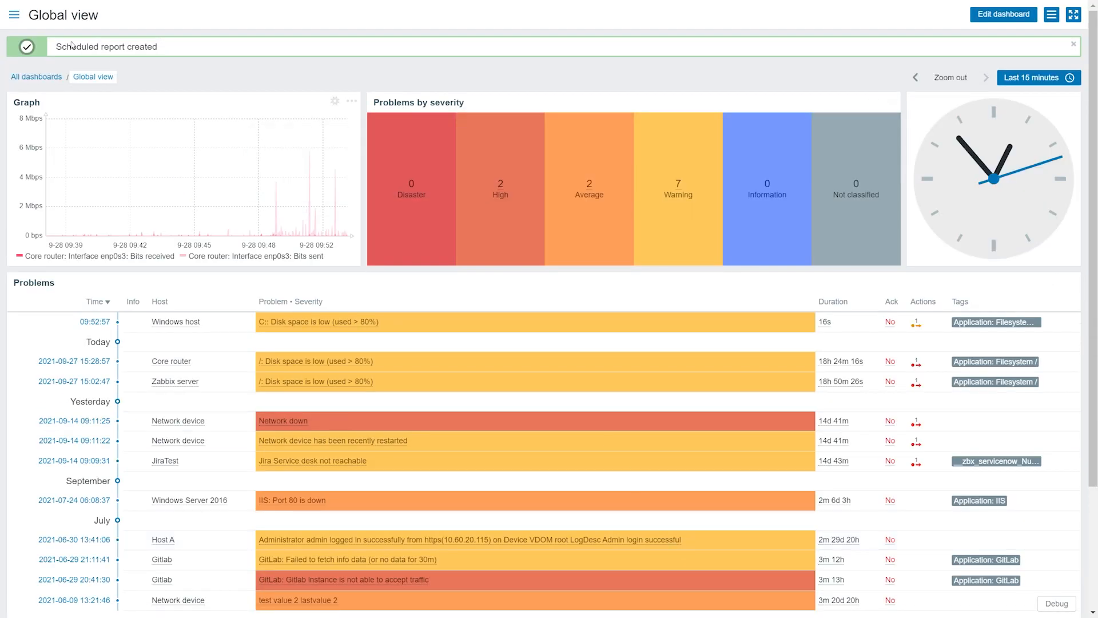
left_click(13, 13)
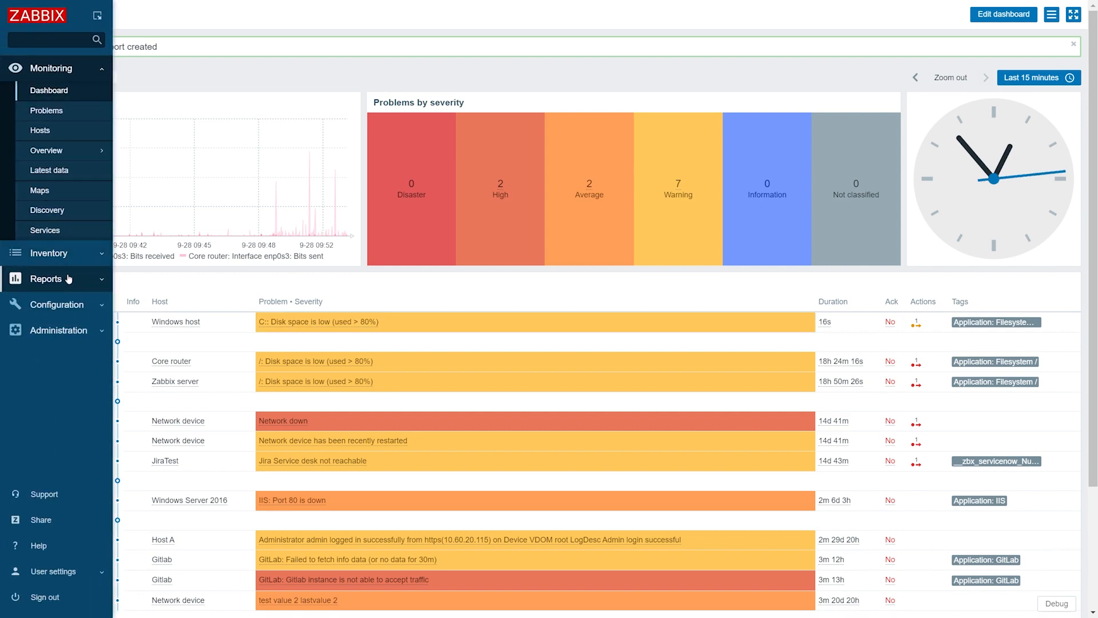
left_click(47, 278)
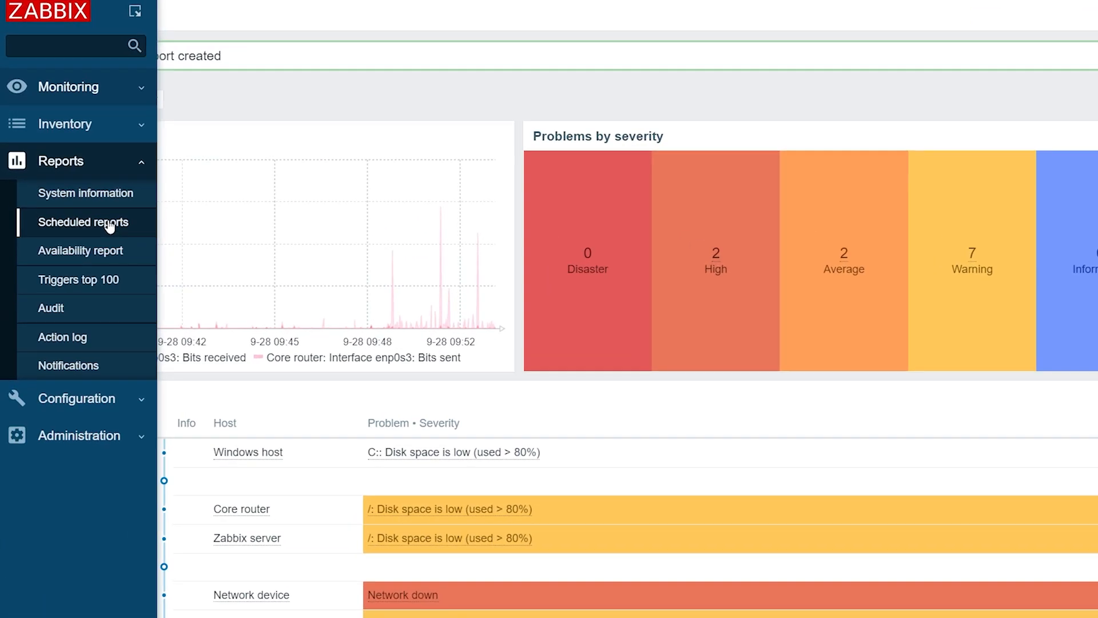
left_click(81, 222)
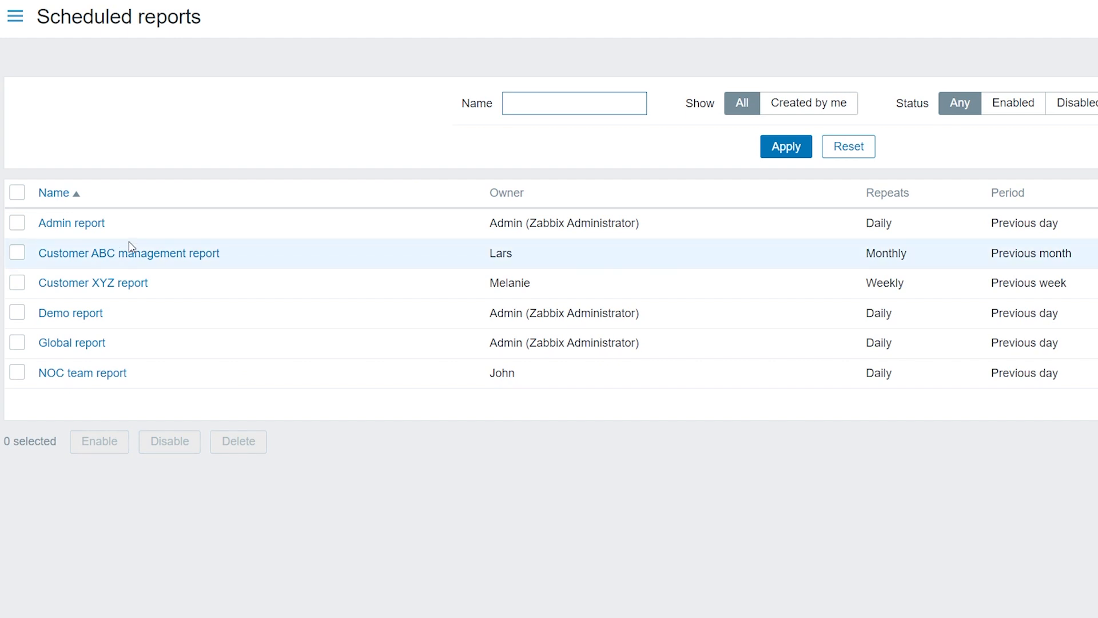
- Test-generate Demo report, dismiss the success message, and update the report
left_click(69, 312)
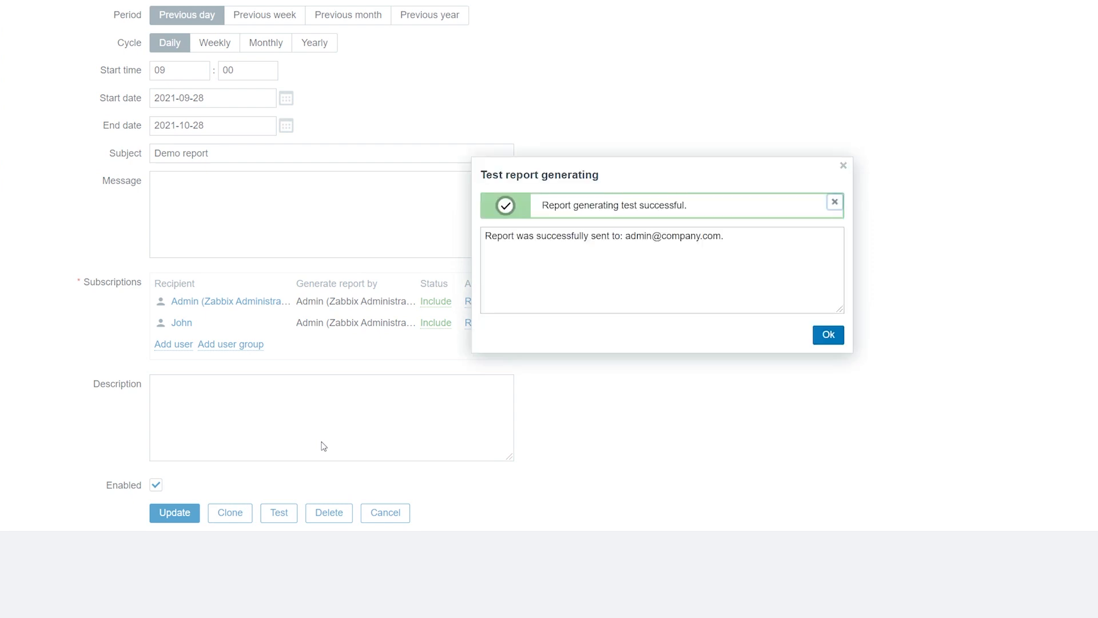
mouse_move(430, 412)
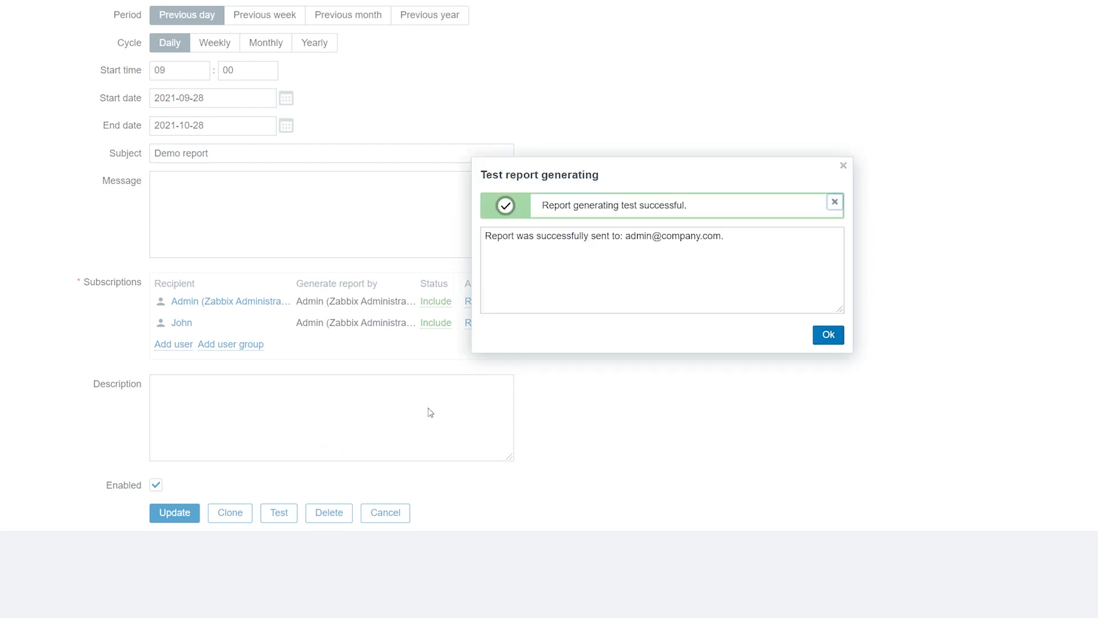
left_click(827, 334)
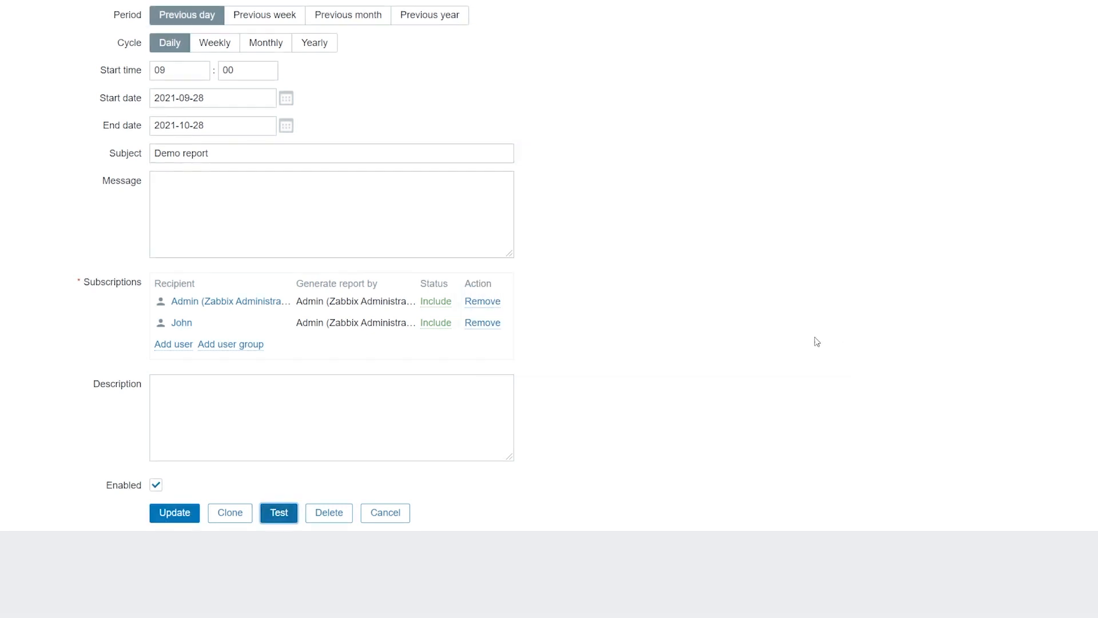
left_click(174, 512)
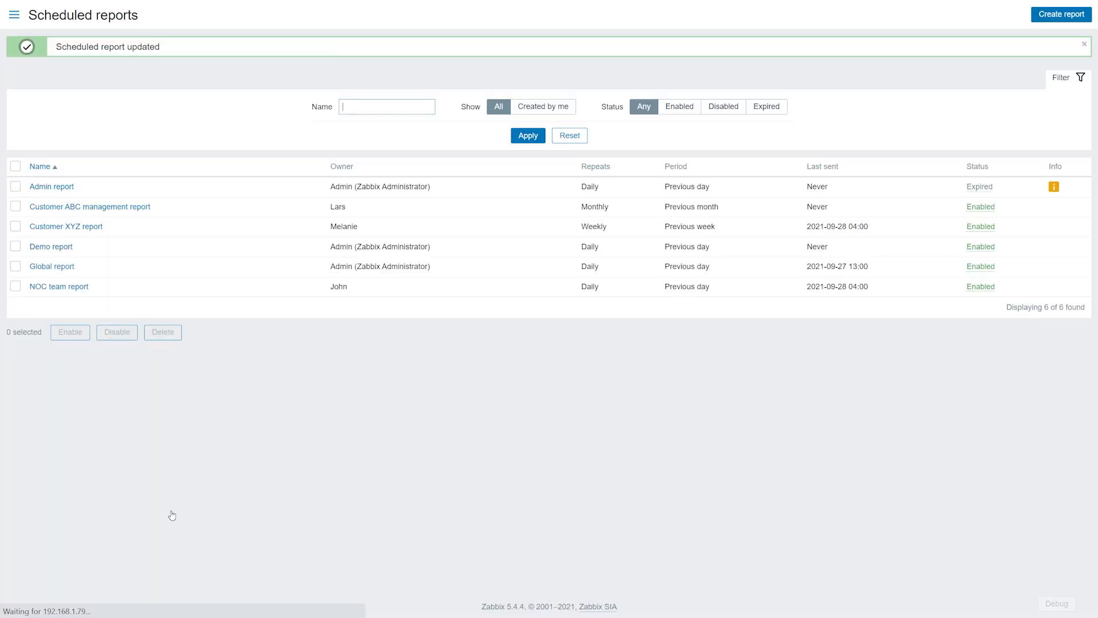